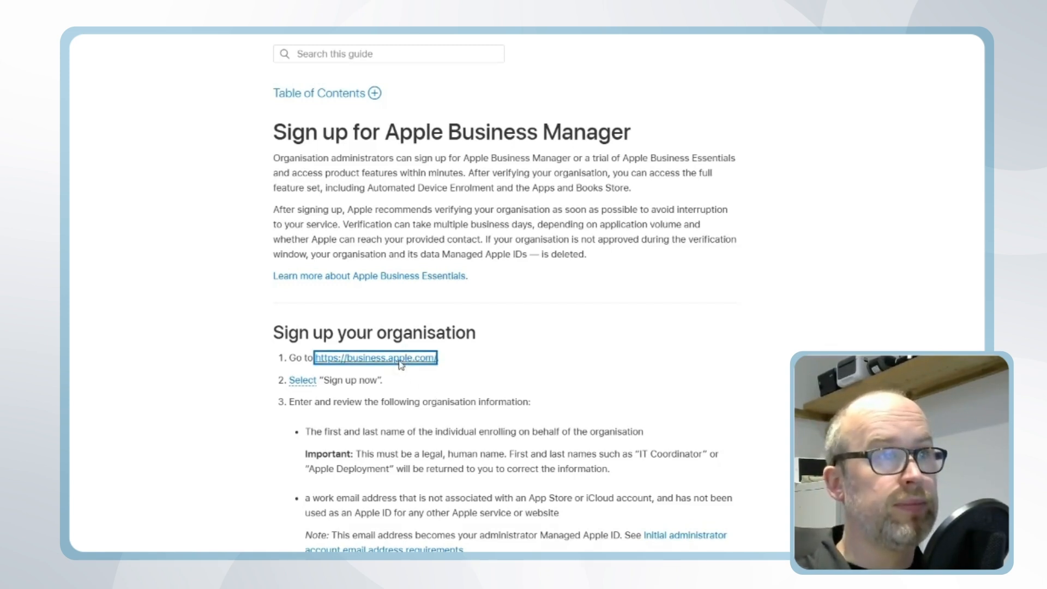
# Go to business.apple.com from the guide and focus the Apple Account field to sign in.
pyautogui.click(376, 358)
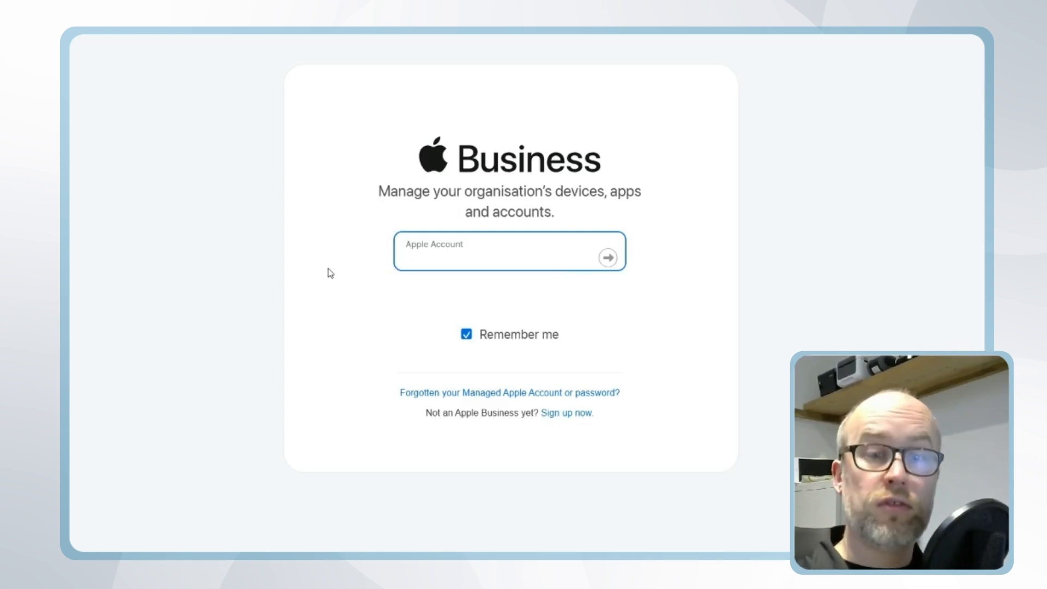
pyautogui.click(510, 258)
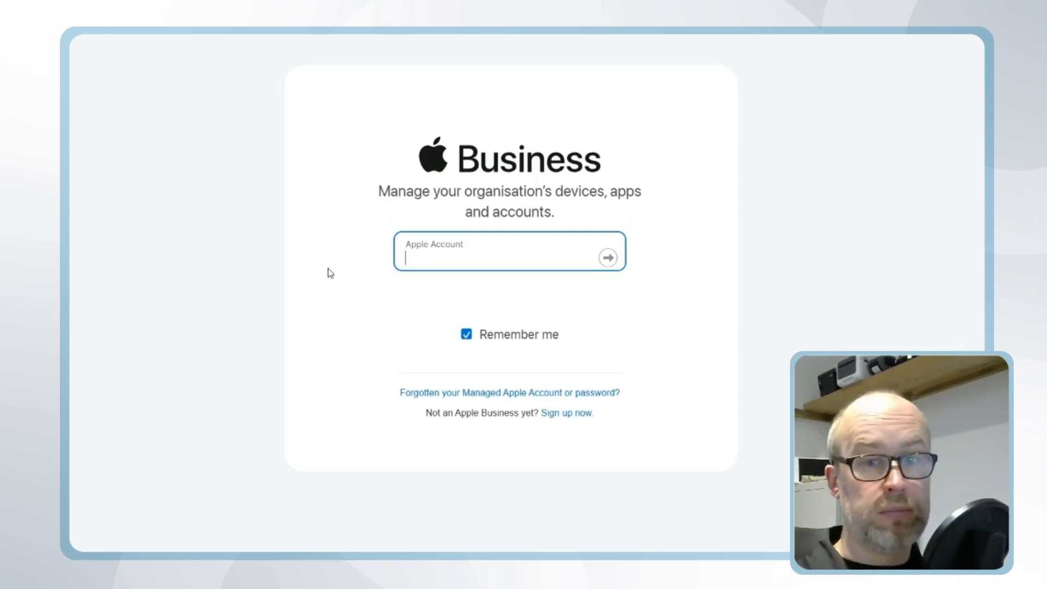
pyautogui.moveTo(204, 272)
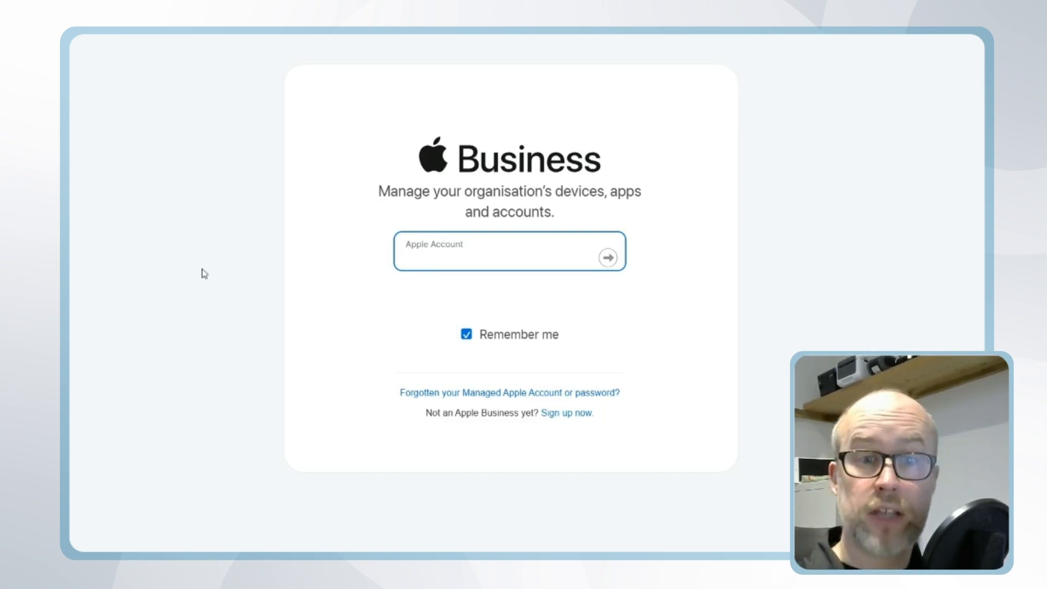
pyautogui.click(498, 258)
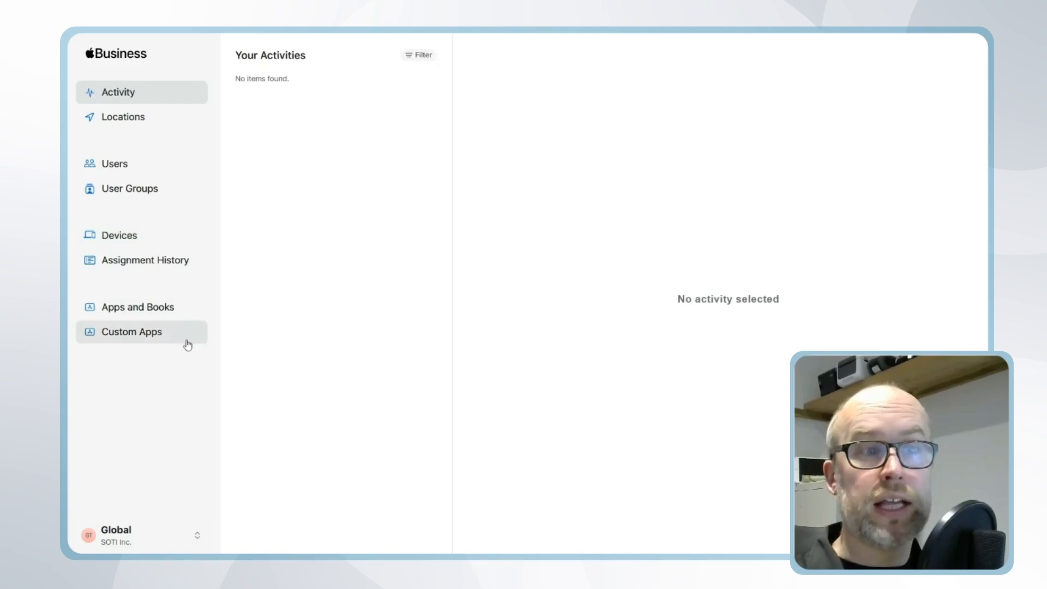
pyautogui.moveTo(182, 341)
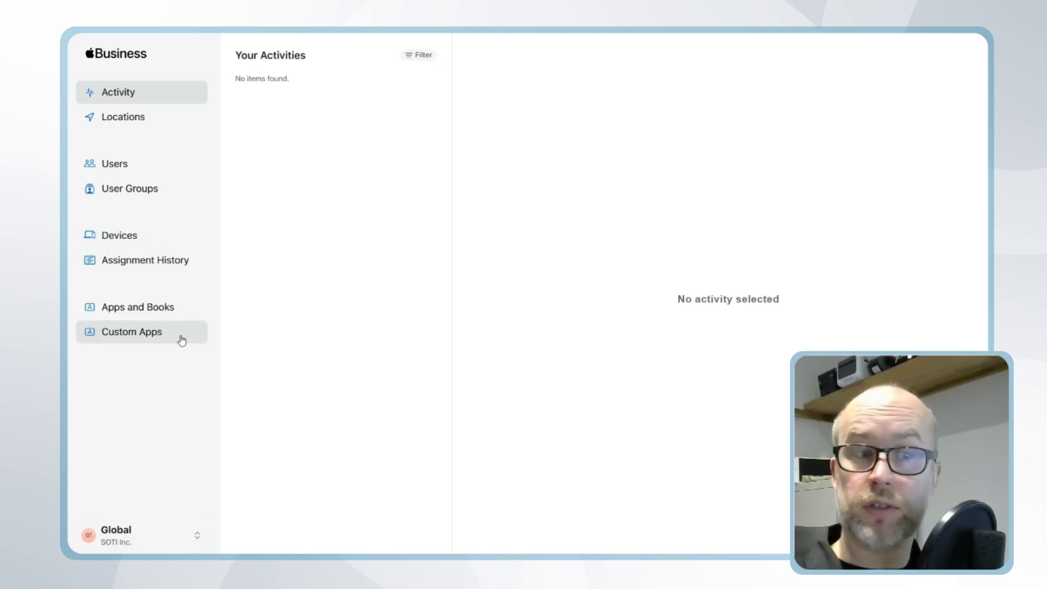
pyautogui.moveTo(182, 536)
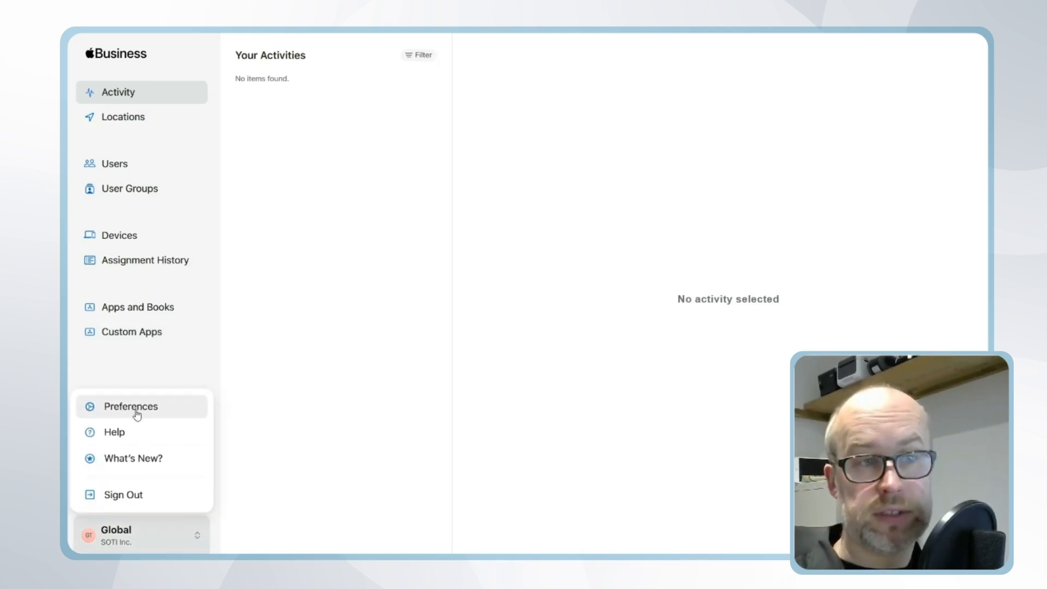
# Add a new MDM server named RocketCoServer in Preferences, toggling its release-devices option on and off.
pyautogui.click(131, 405)
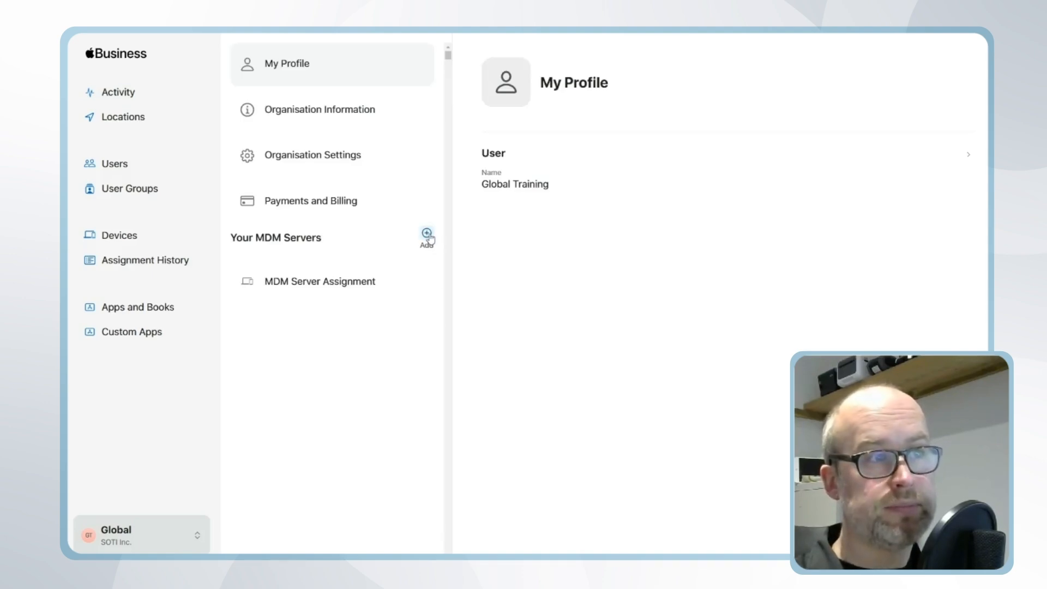
pyautogui.click(427, 235)
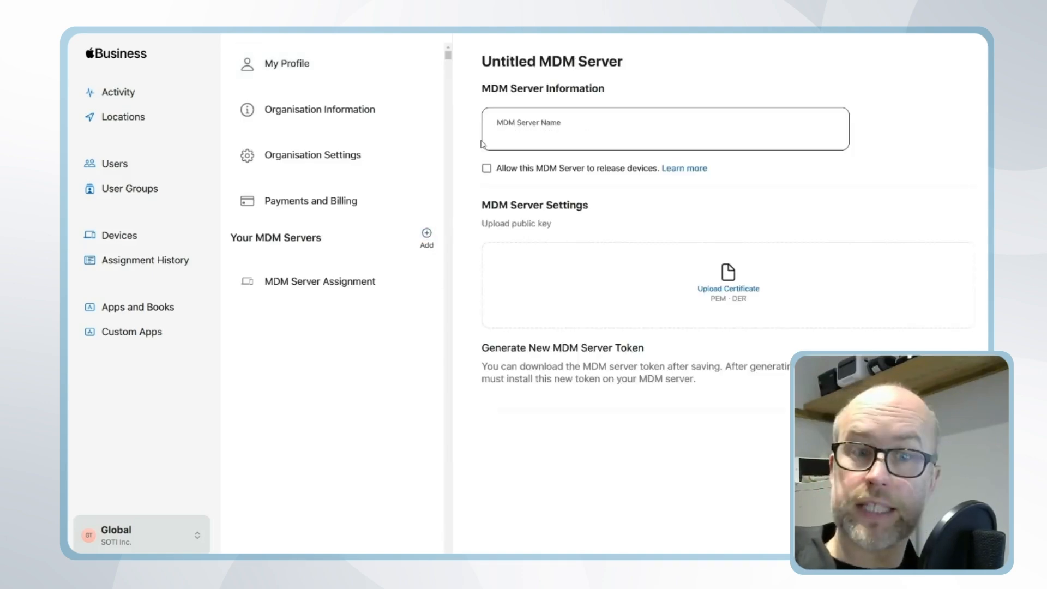
pyautogui.write('RocketCoServer')
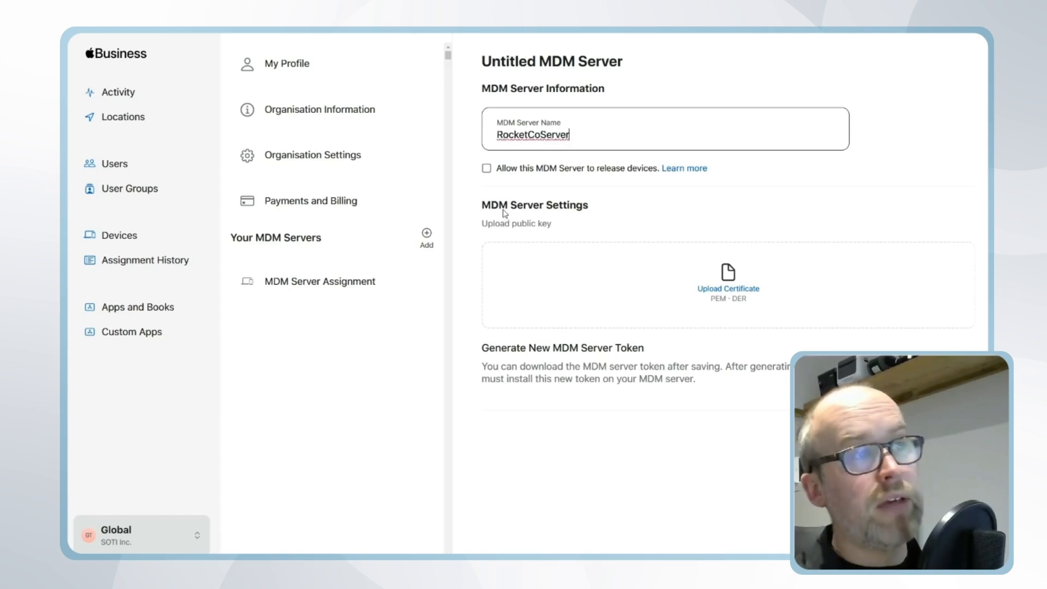
pyautogui.moveTo(564, 175)
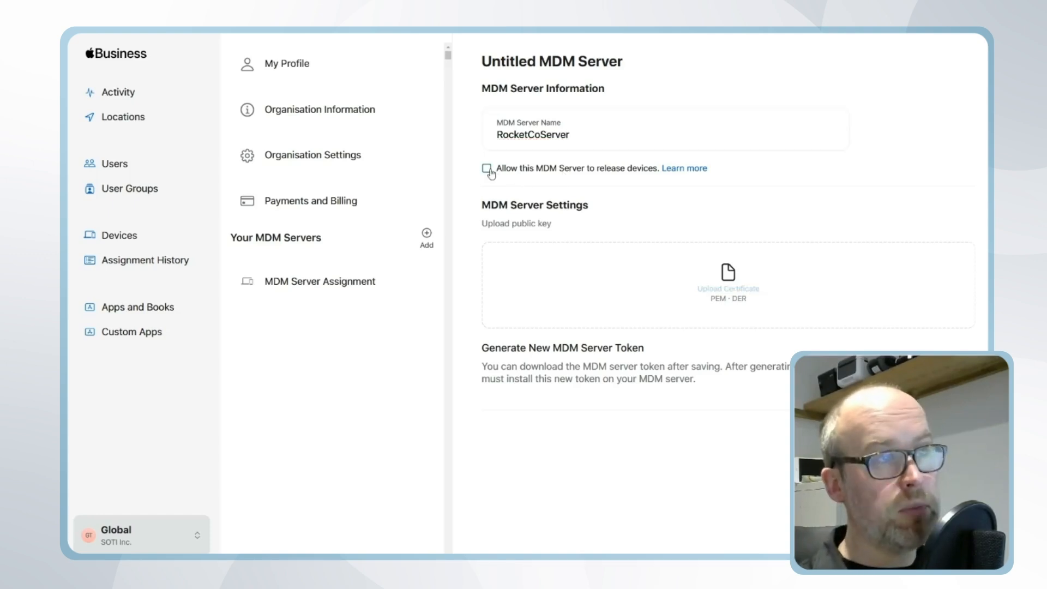
pyautogui.click(487, 168)
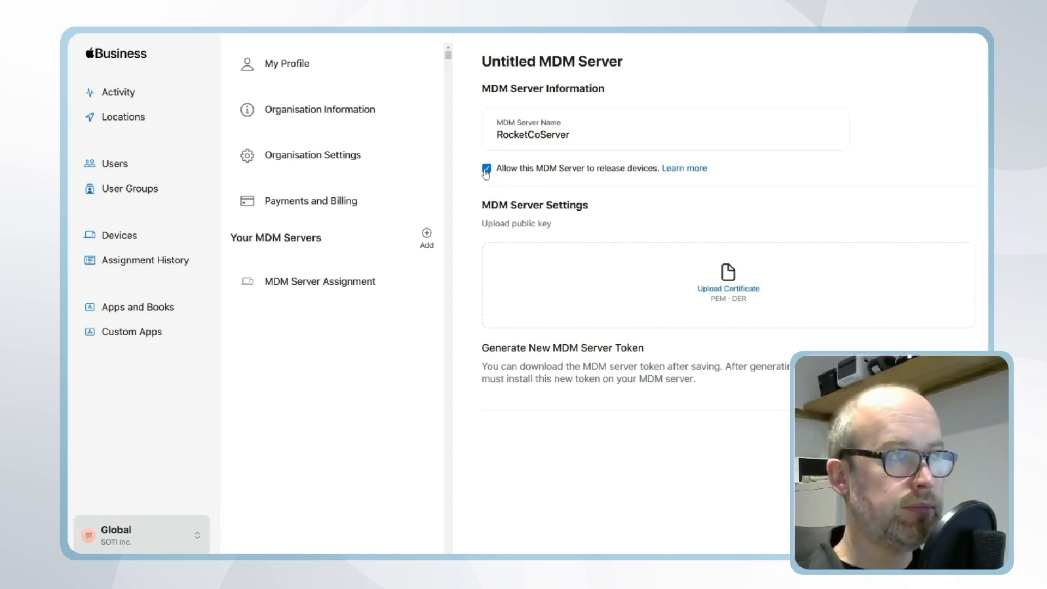
pyautogui.click(487, 168)
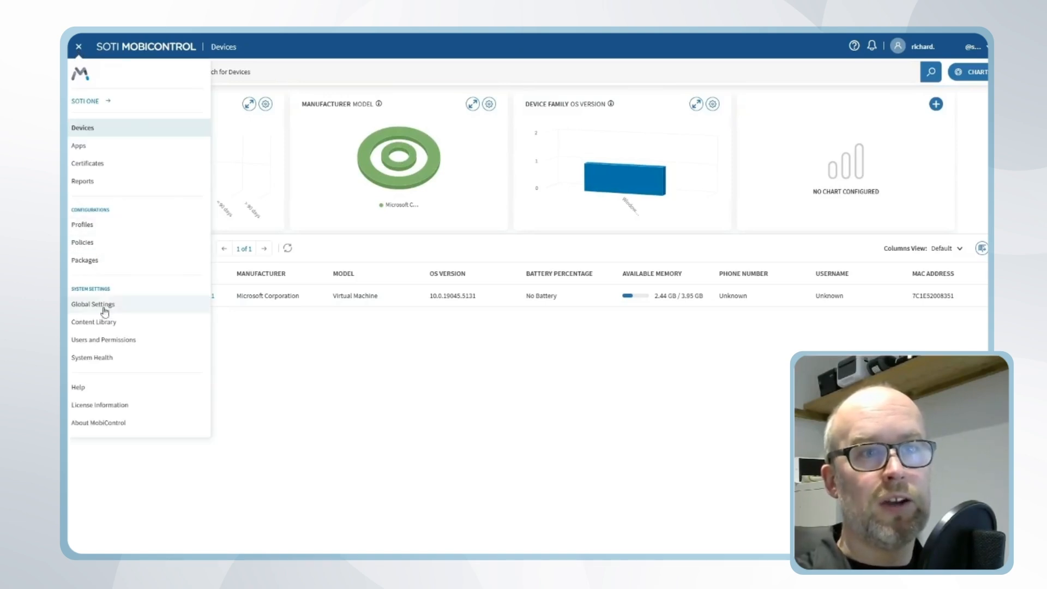
# Add an Automated Device Enrollment account under Global Settings > Apple and generate its MobiControl public key.
pyautogui.click(92, 304)
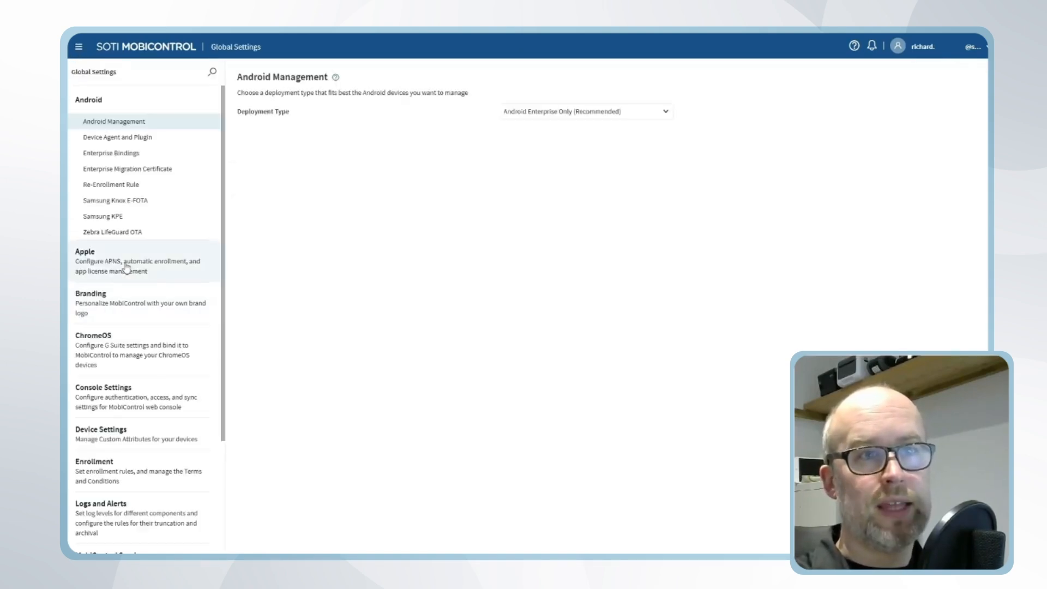
pyautogui.click(85, 251)
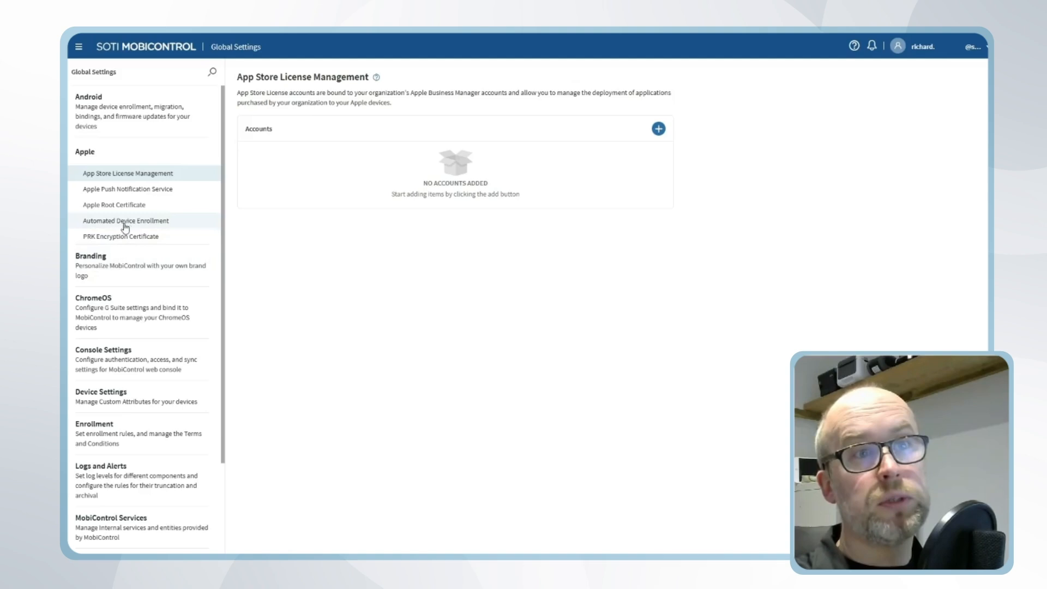
pyautogui.click(125, 220)
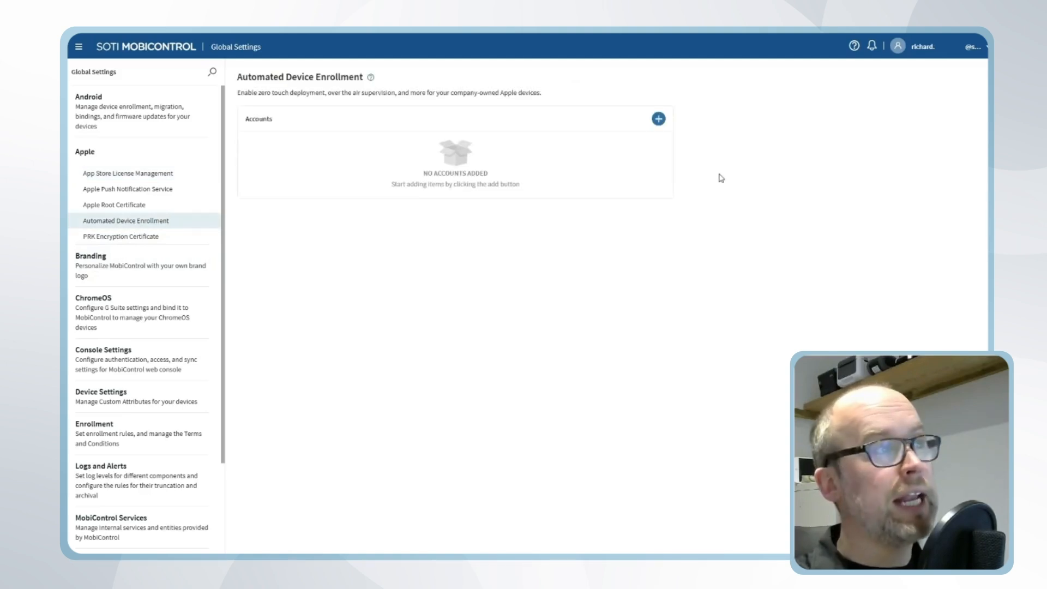
pyautogui.click(658, 119)
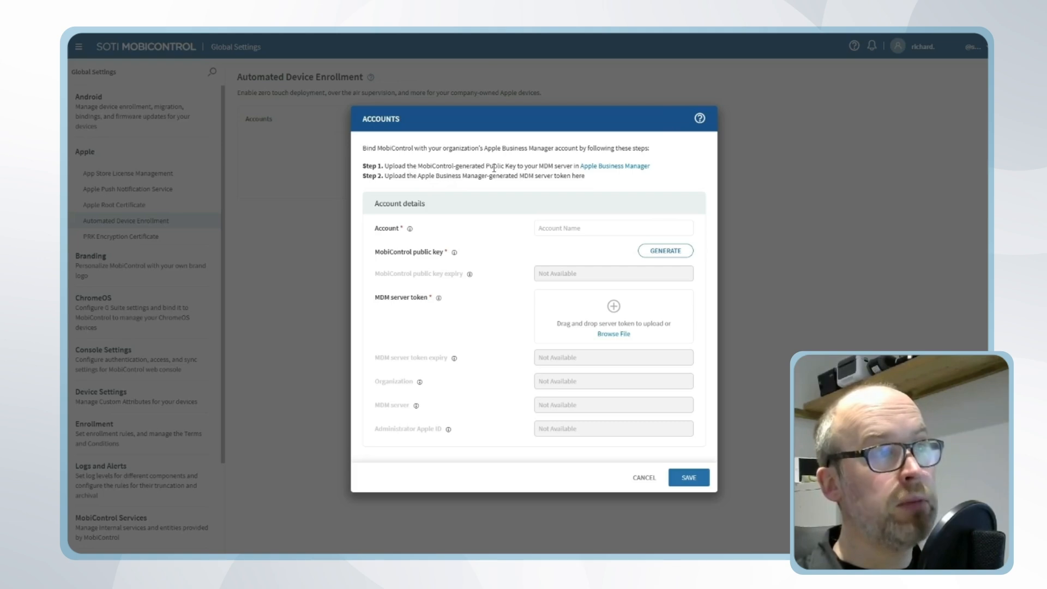
pyautogui.moveTo(583, 171)
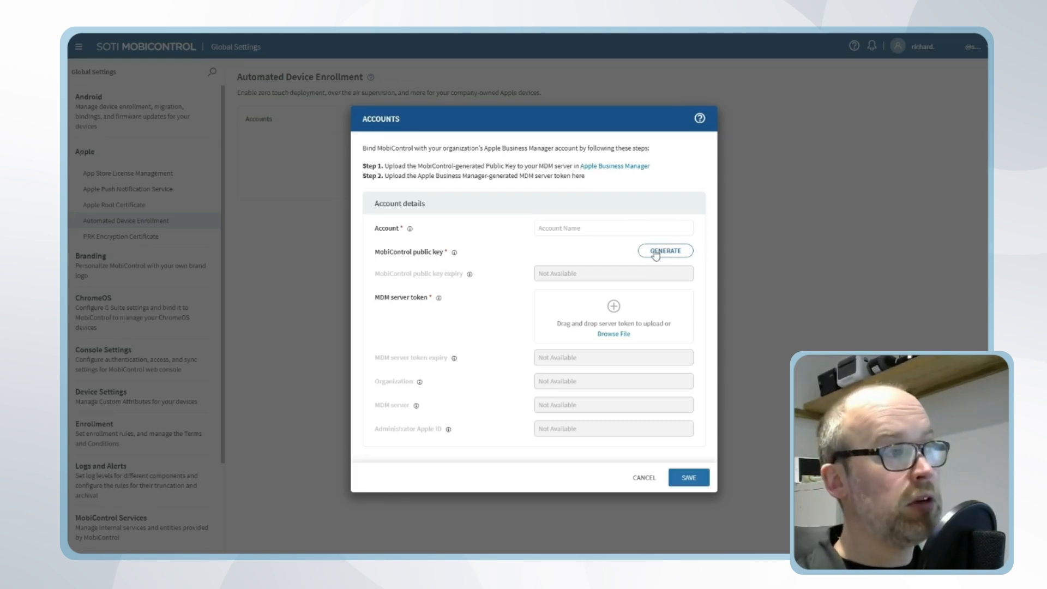
pyautogui.click(665, 251)
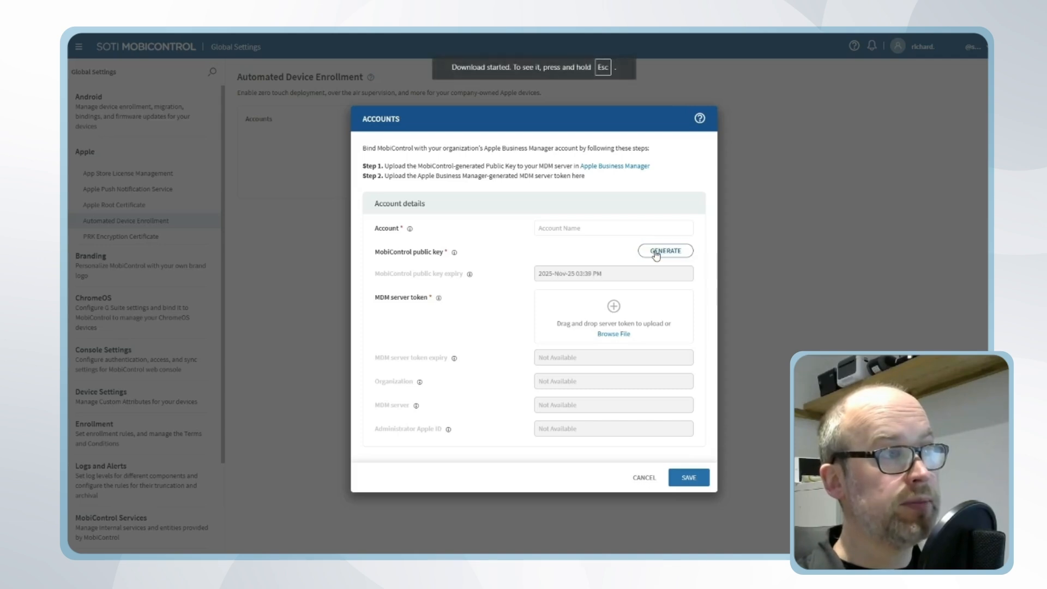
pyautogui.moveTo(666, 251)
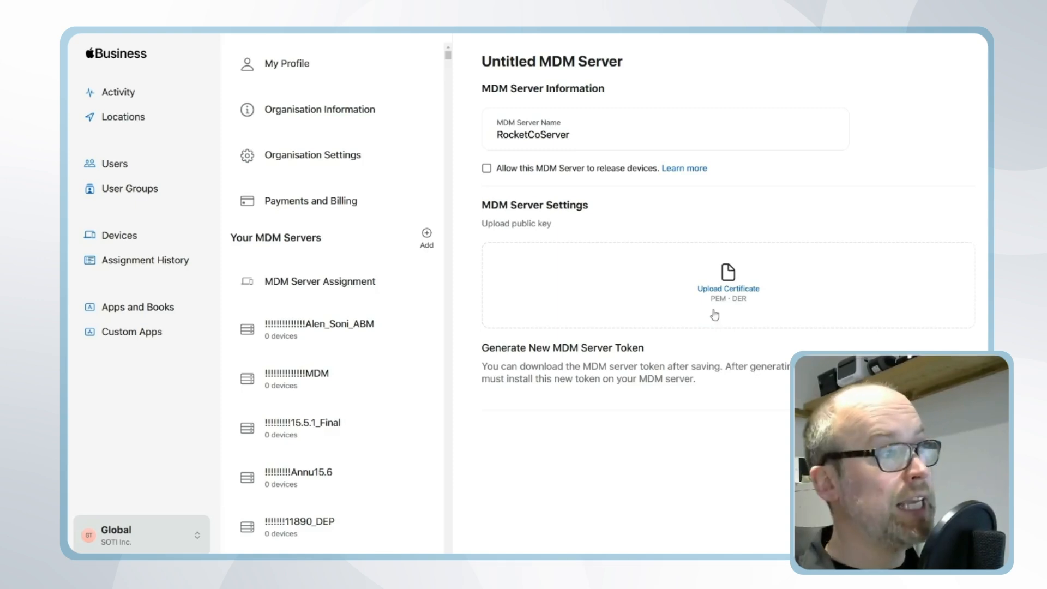
pyautogui.moveTo(738, 307)
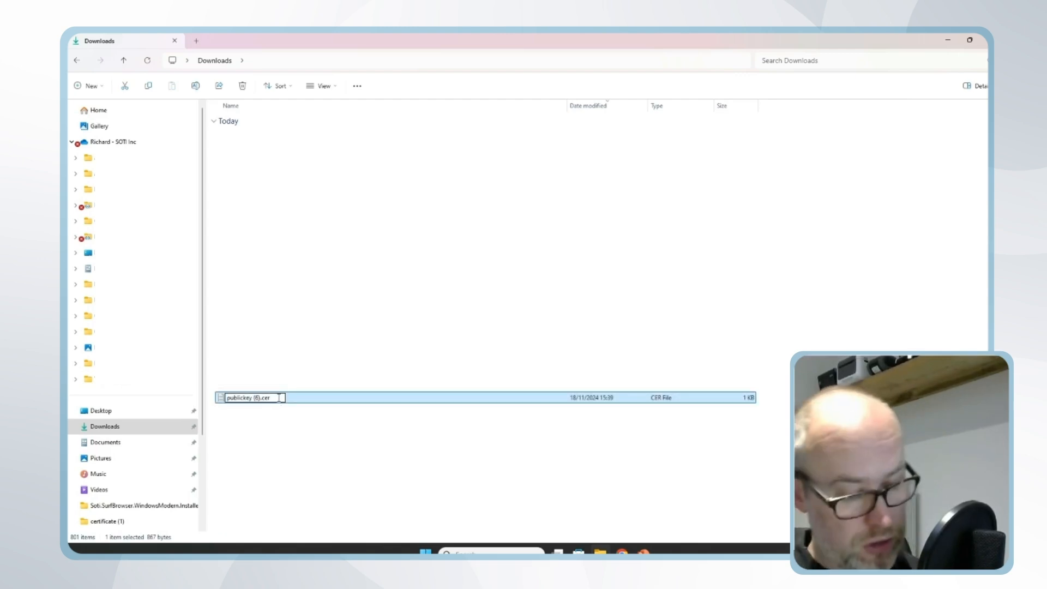
# Rename the downloaded publickey .cer certificate to use a .p extension in Downloads.
pyautogui.write('.p')
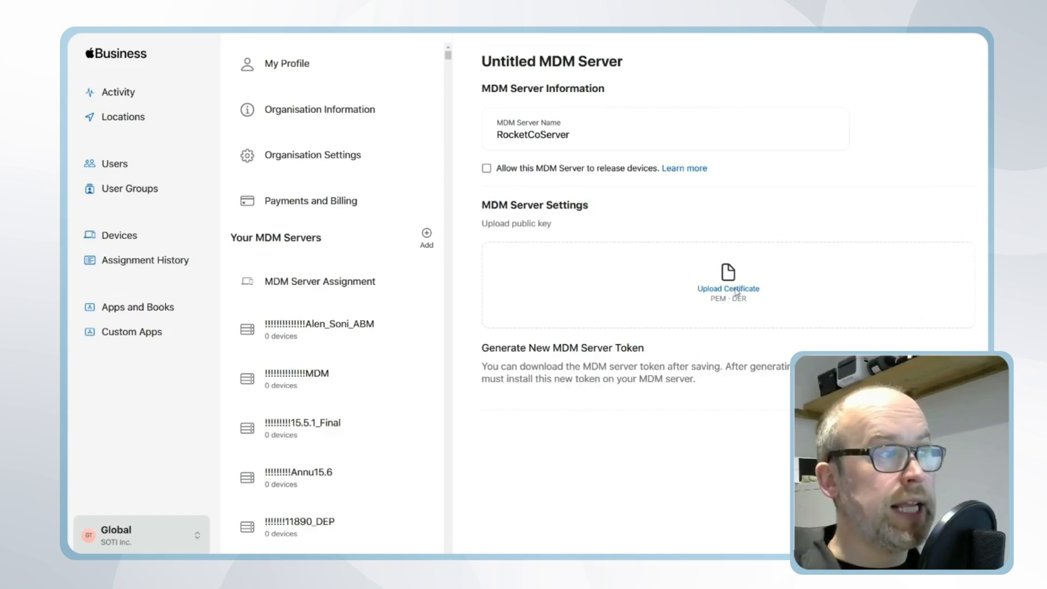
# Attach publickey (7).pem to RocketCoServer, save the server and download its MDM server token.
pyautogui.click(727, 280)
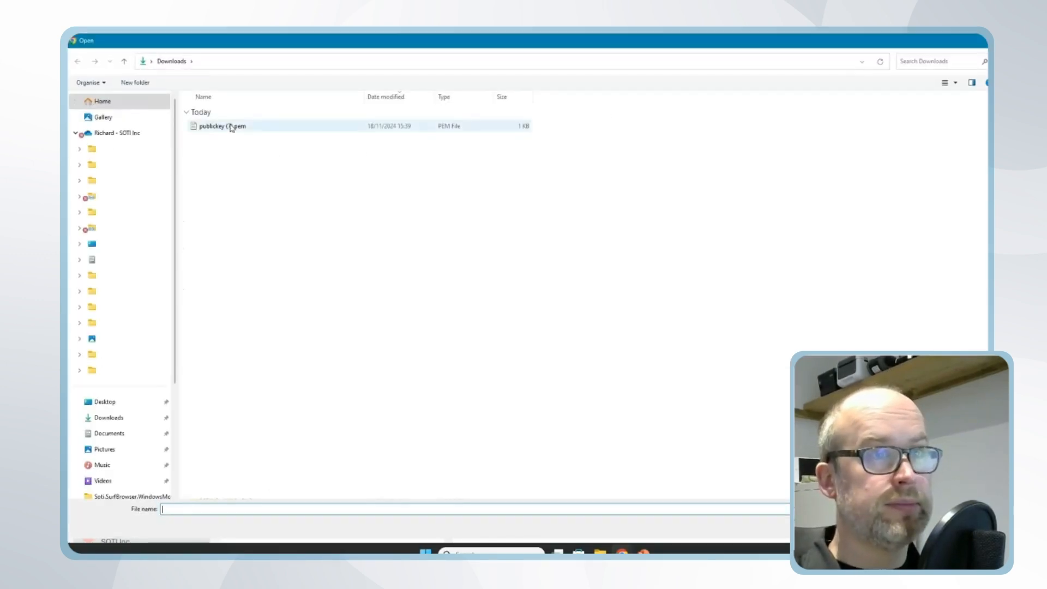
pyautogui.doubleClick(222, 126)
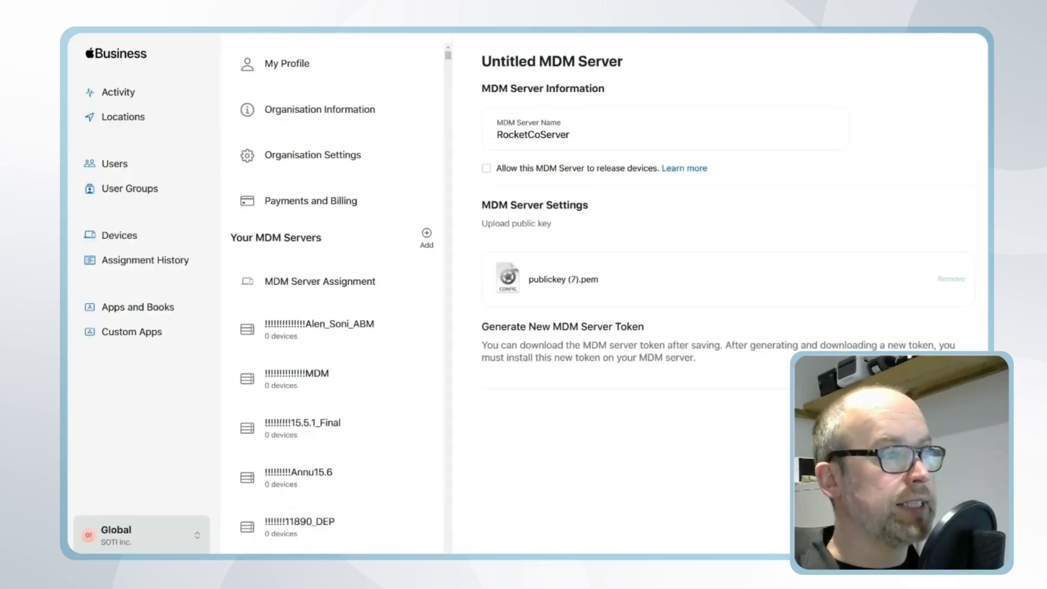
pyautogui.moveTo(716, 518)
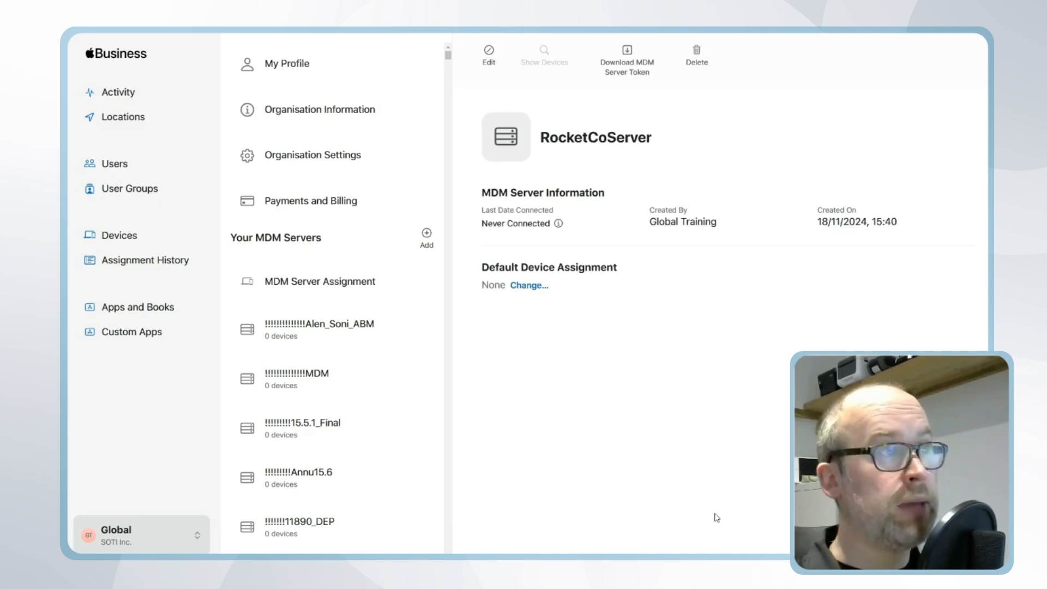
pyautogui.moveTo(733, 460)
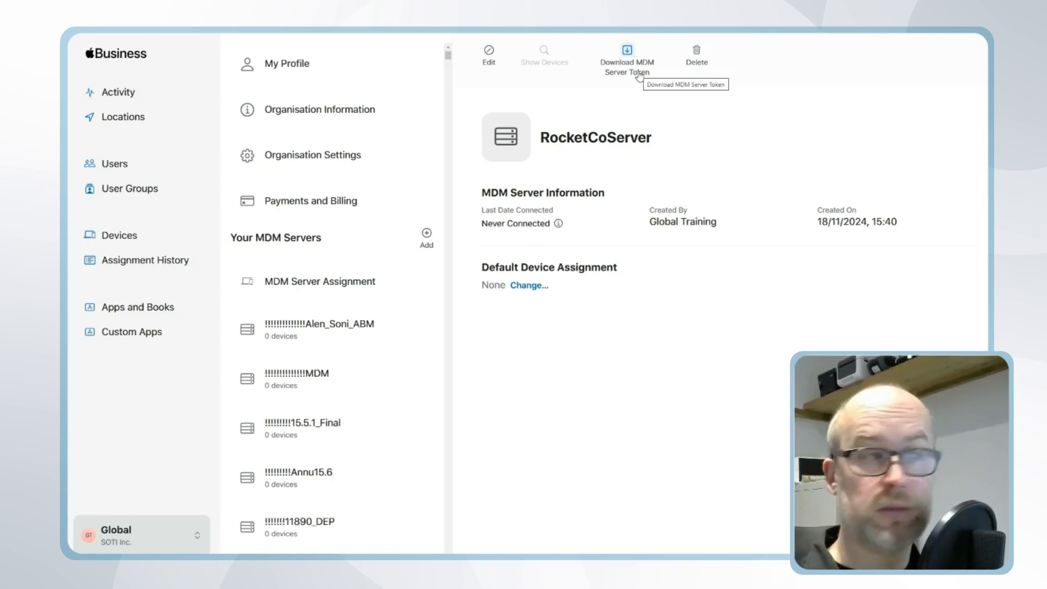
pyautogui.click(626, 53)
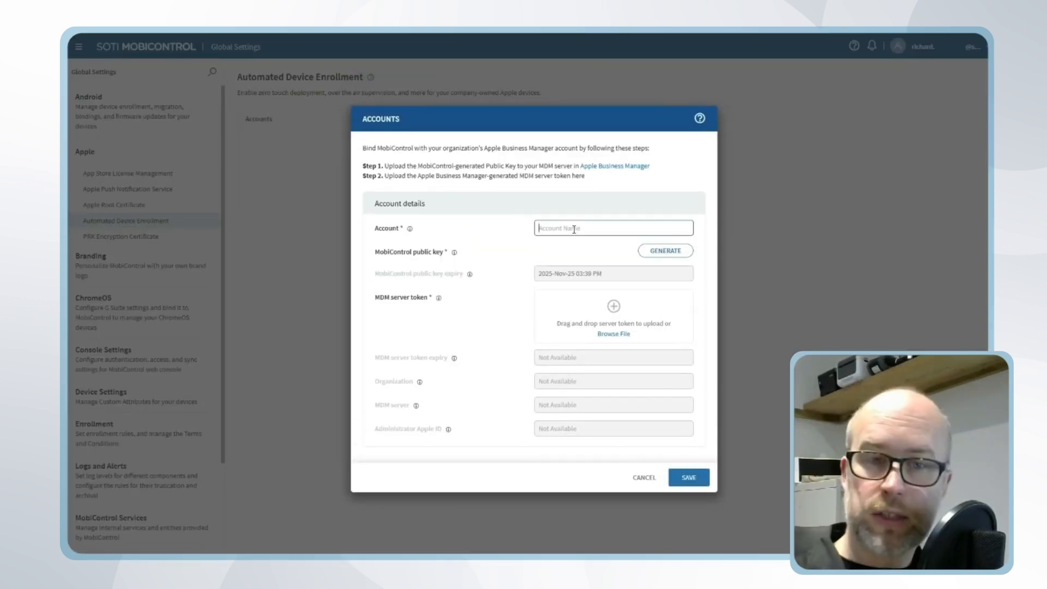
# Name the account RocketCoServer and attach the RocketCoServer token .p7m file from Downloads.
pyautogui.write('RocketCoServer')
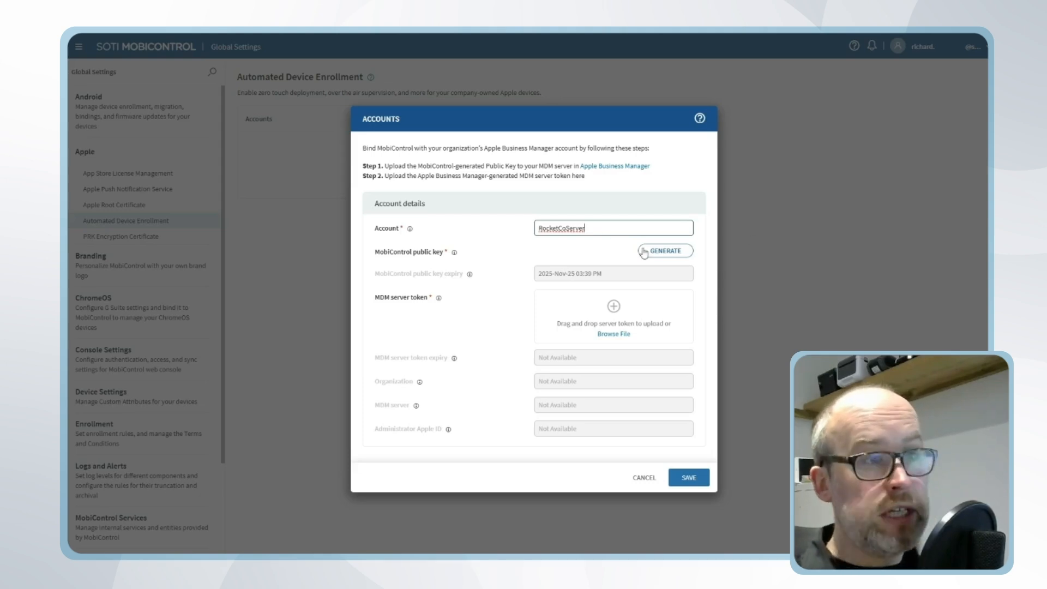
pyautogui.moveTo(664, 251)
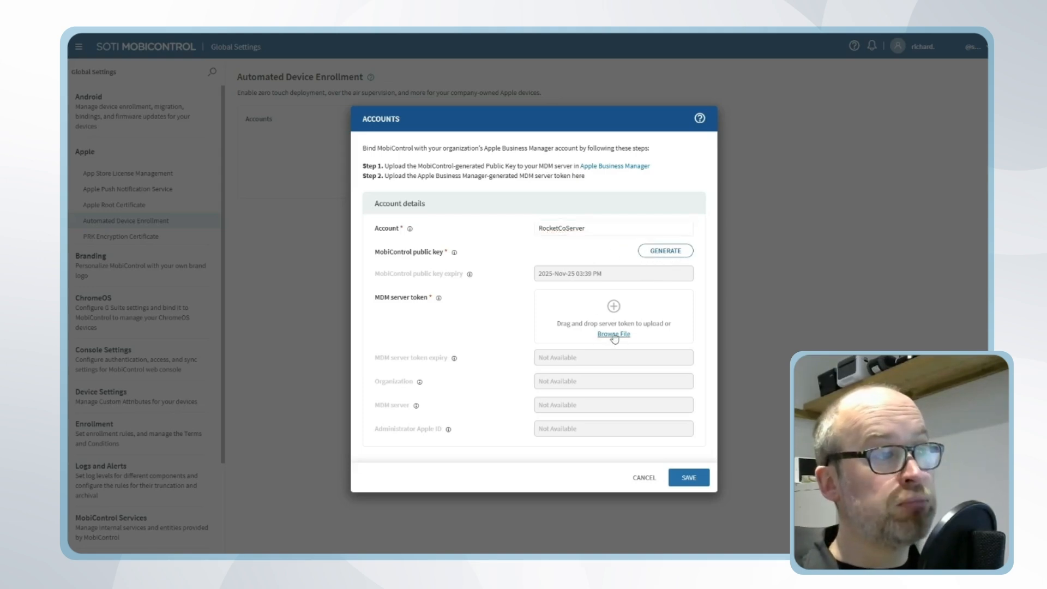
pyautogui.click(614, 334)
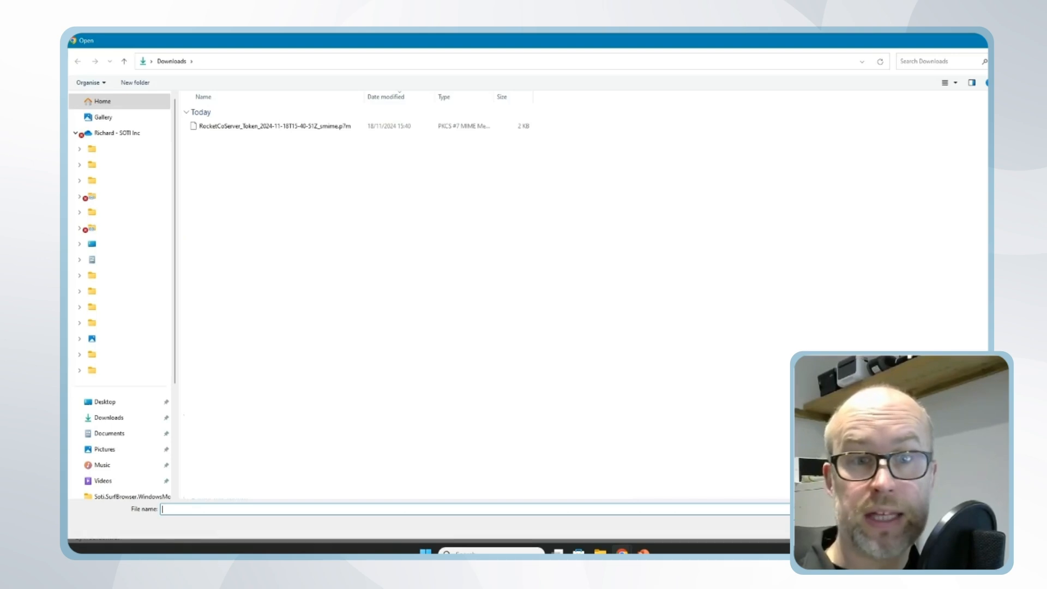
pyautogui.click(272, 126)
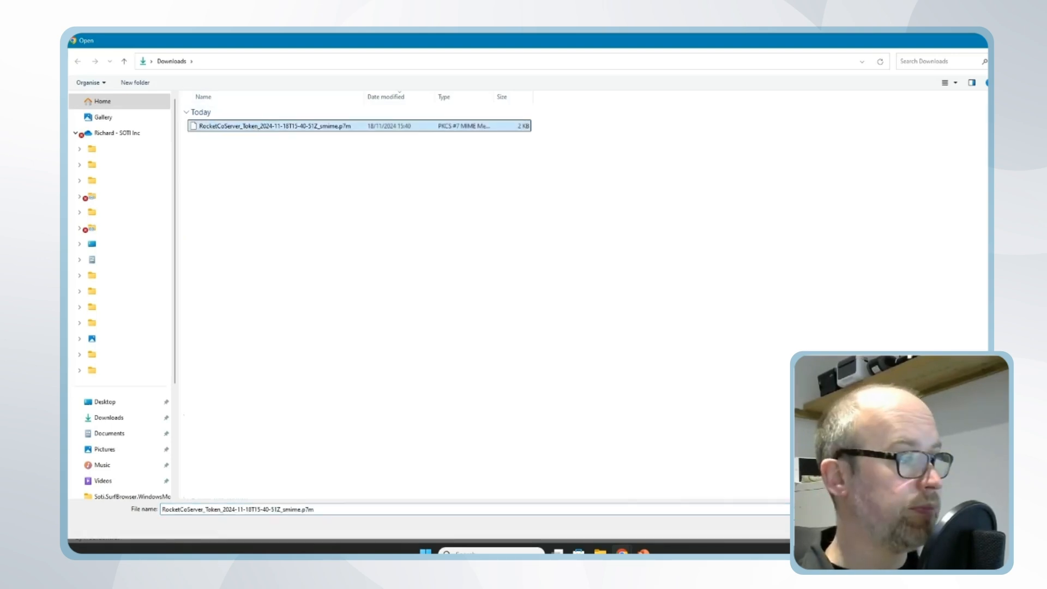
pyautogui.doubleClick(273, 125)
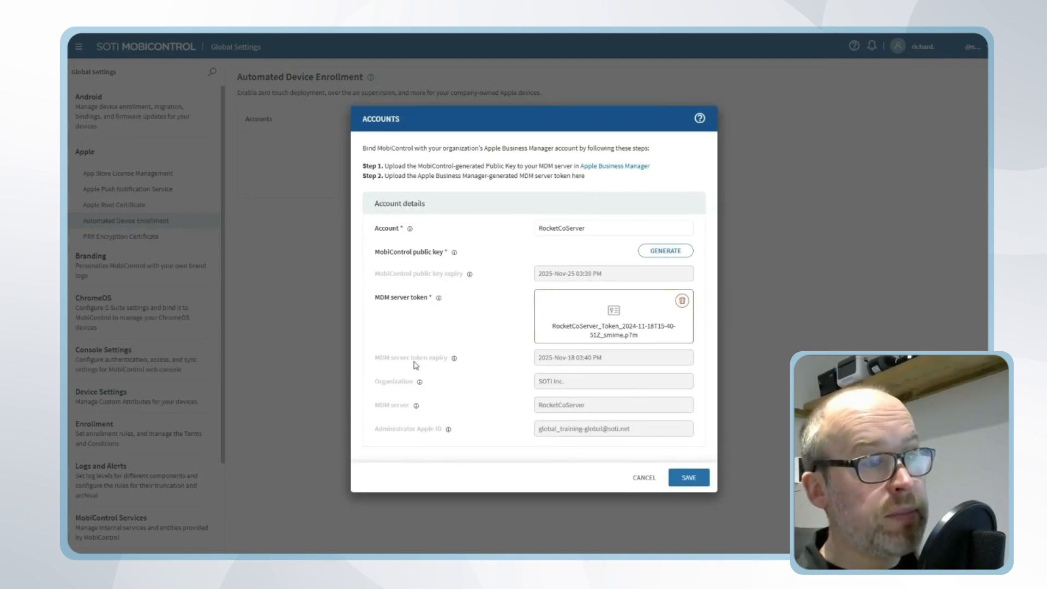
pyautogui.moveTo(571, 393)
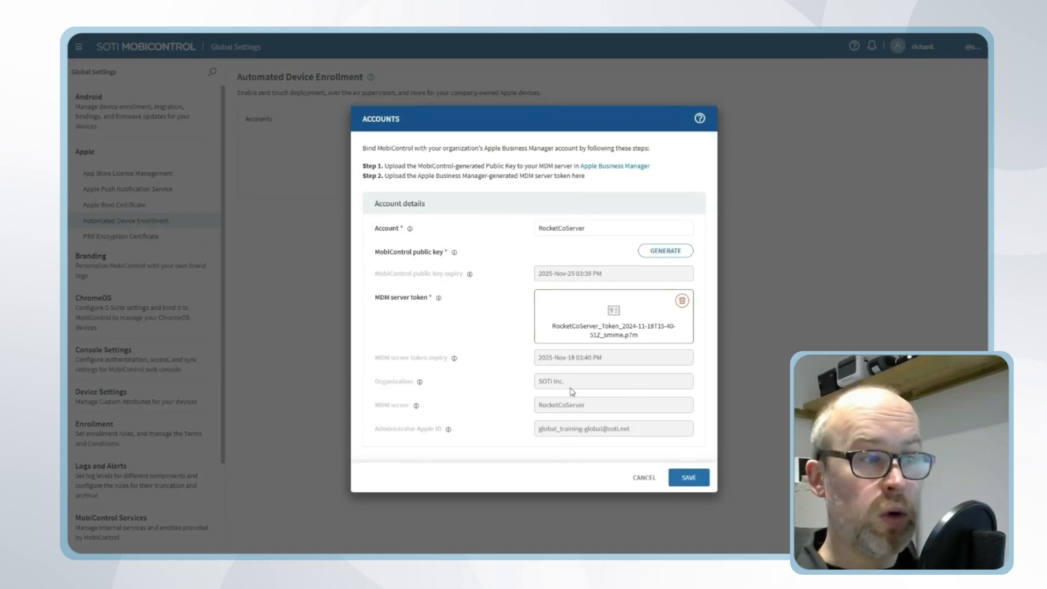
pyautogui.moveTo(641, 425)
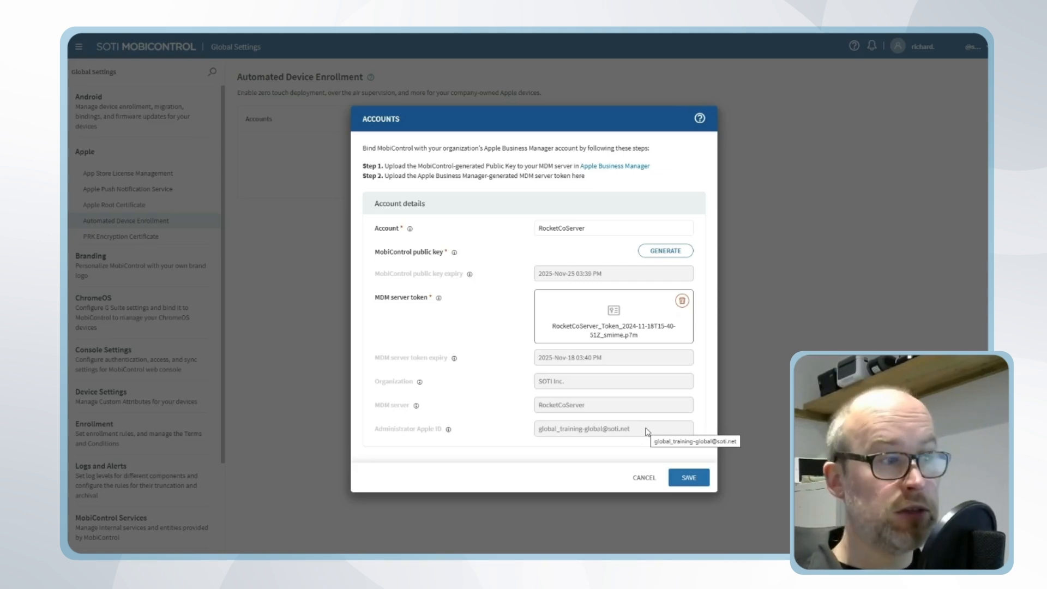
pyautogui.moveTo(640, 427)
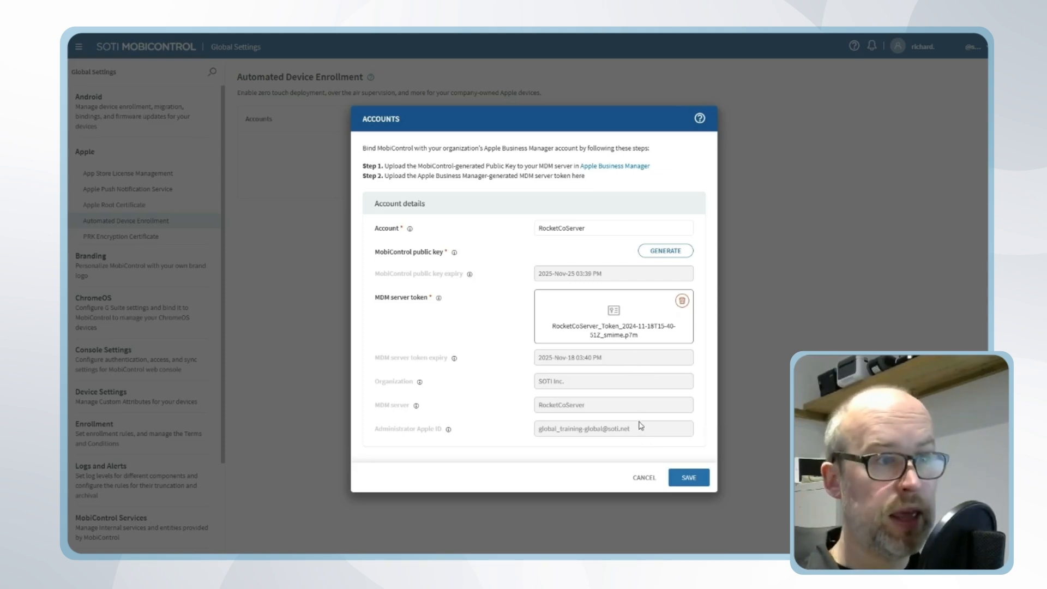
# Save the RocketCoServer account, check its token expiry in the Accounts table and reopen its details.
pyautogui.click(688, 477)
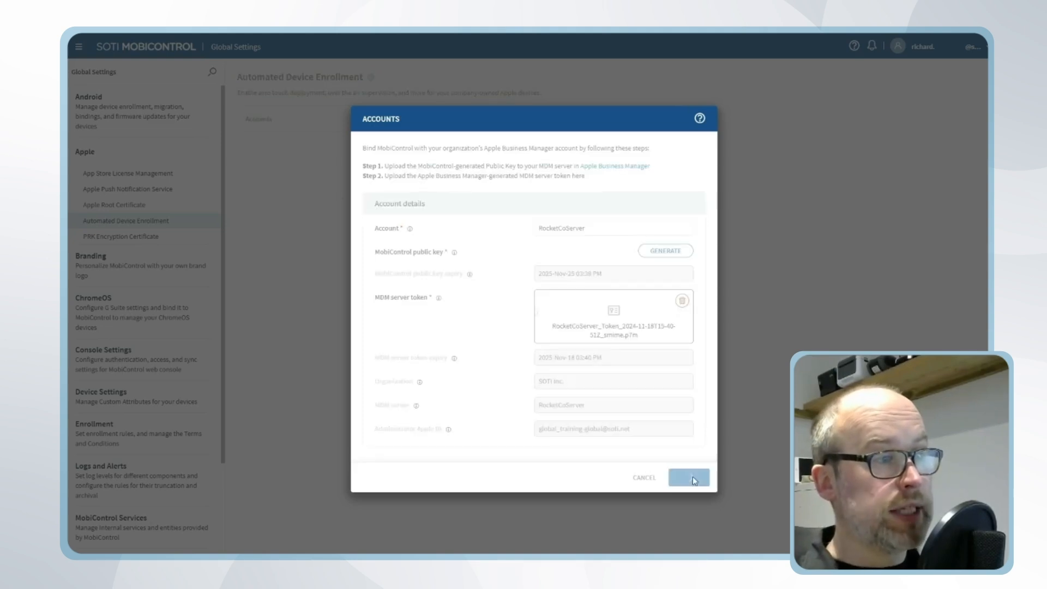
pyautogui.click(688, 477)
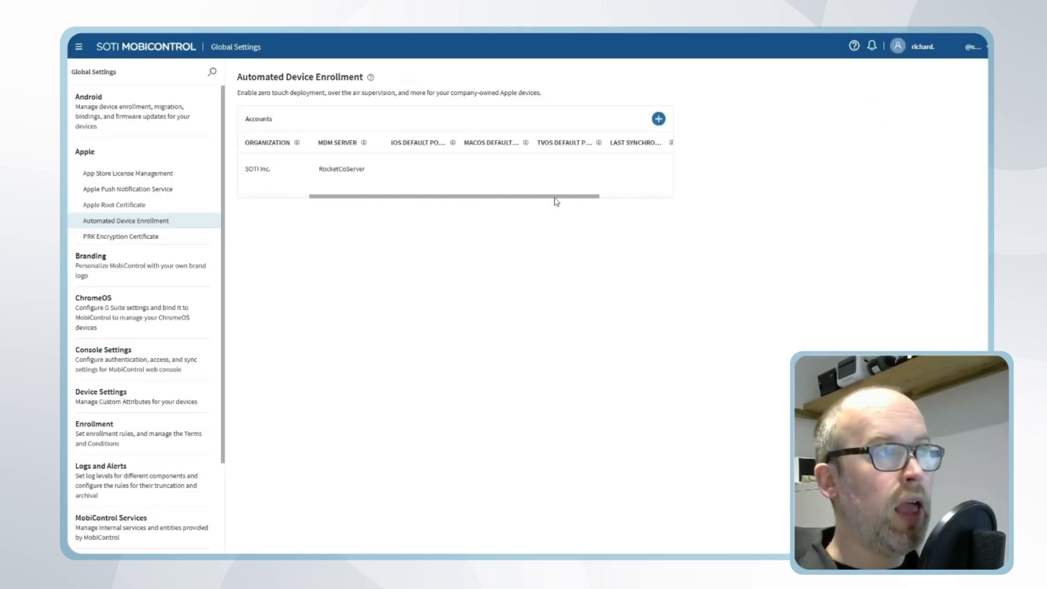
pyautogui.hscroll(3)
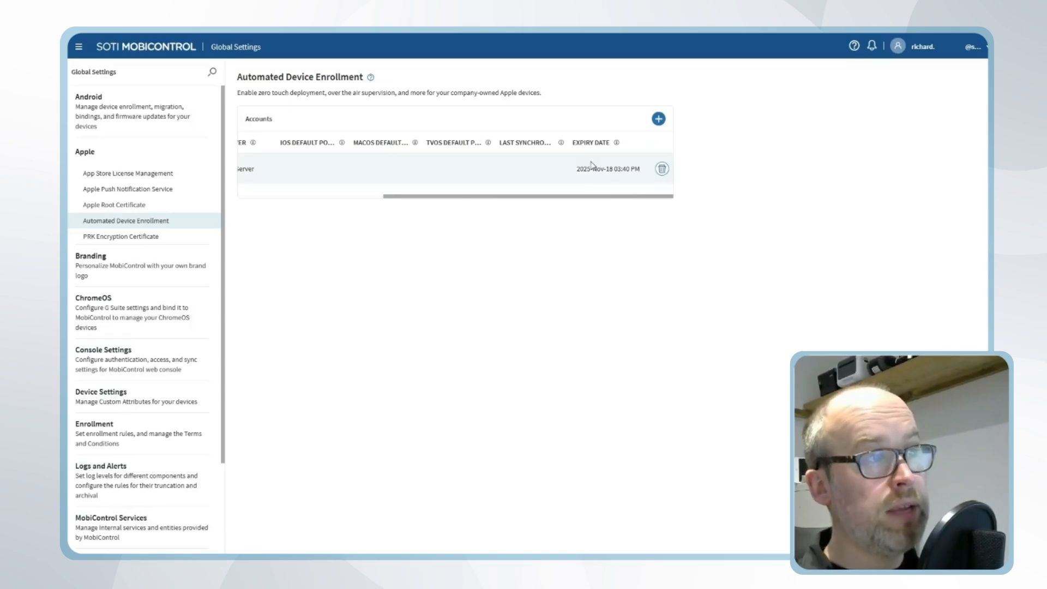
pyautogui.moveTo(612, 184)
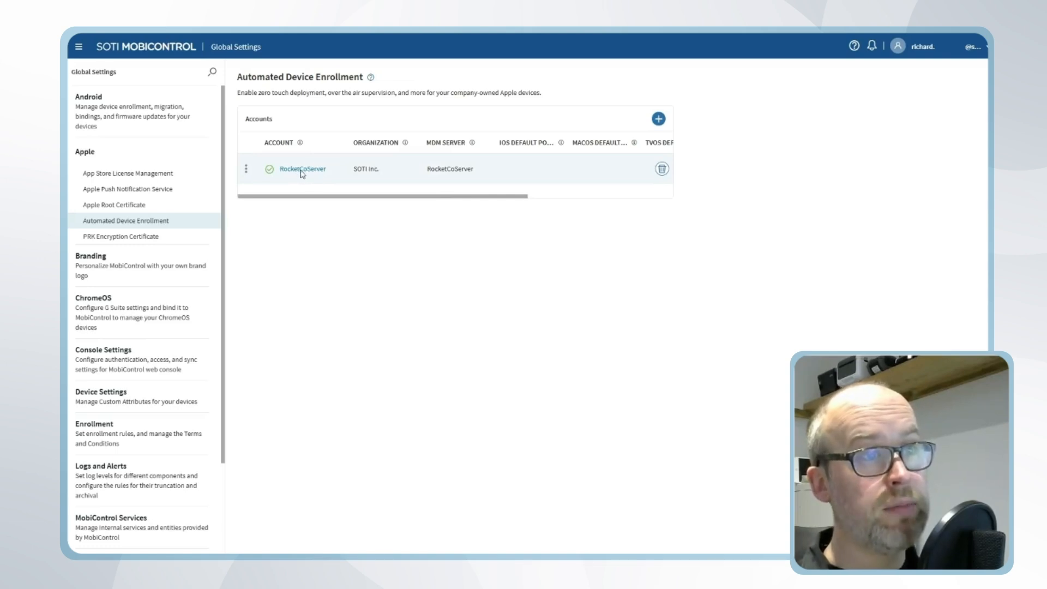
pyautogui.click(302, 169)
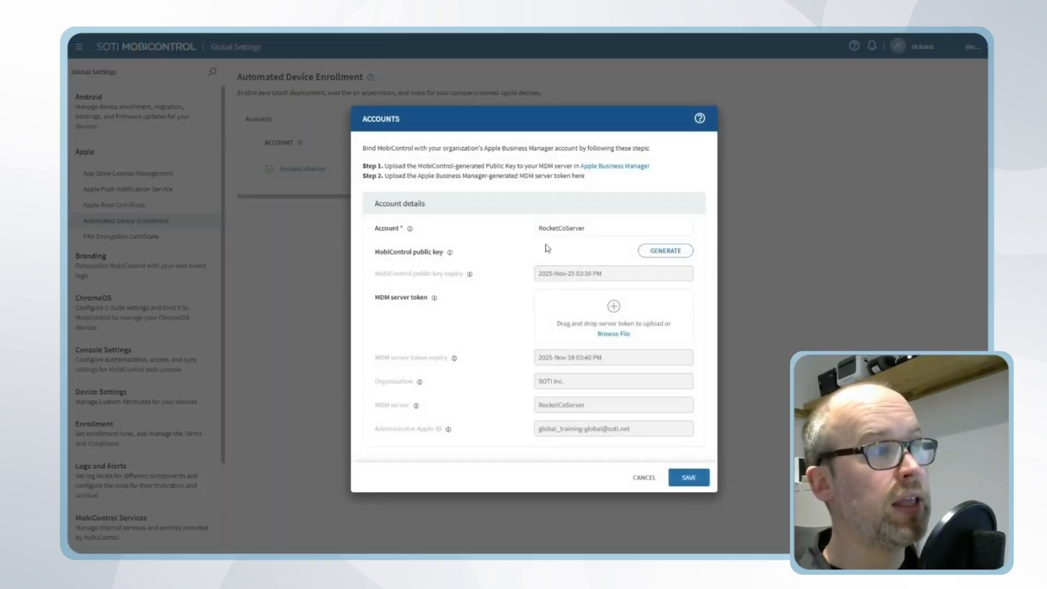
pyautogui.moveTo(677, 259)
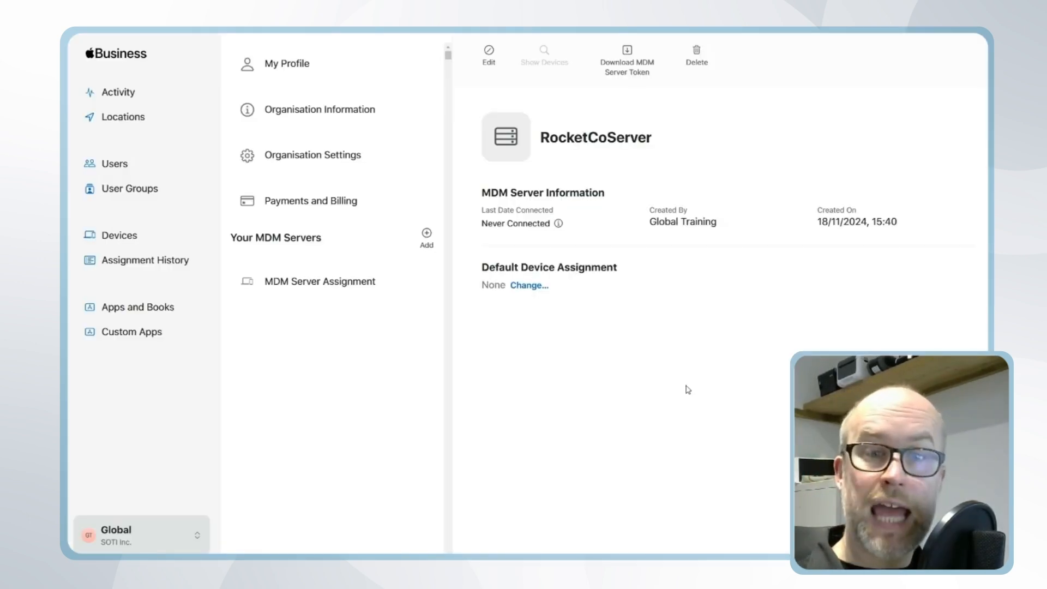
pyautogui.moveTo(560, 175)
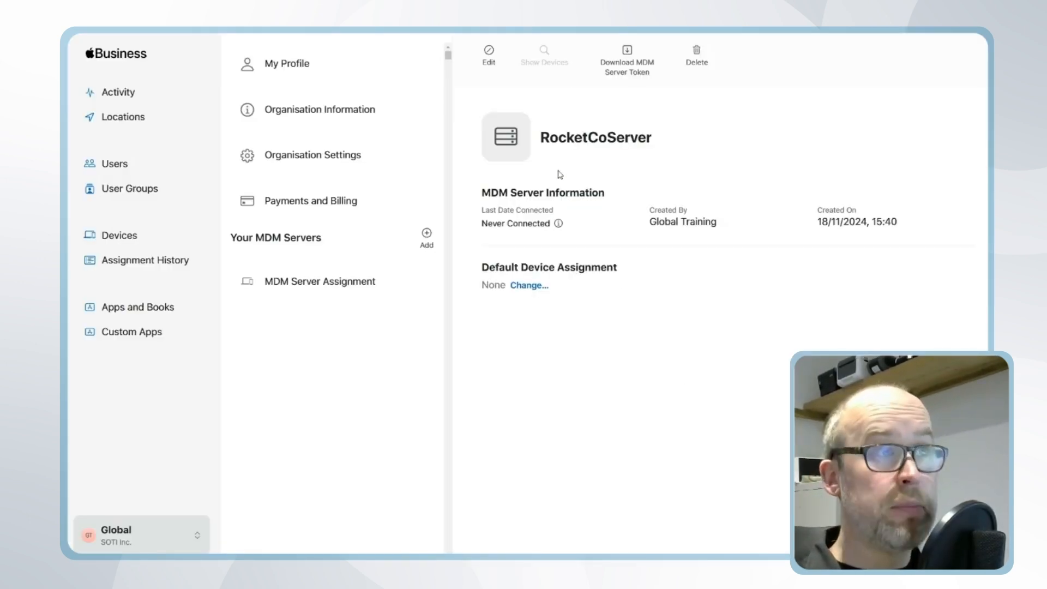
# Edit the RocketCoServer MDM server to reveal the Replace Certificate option.
pyautogui.click(489, 54)
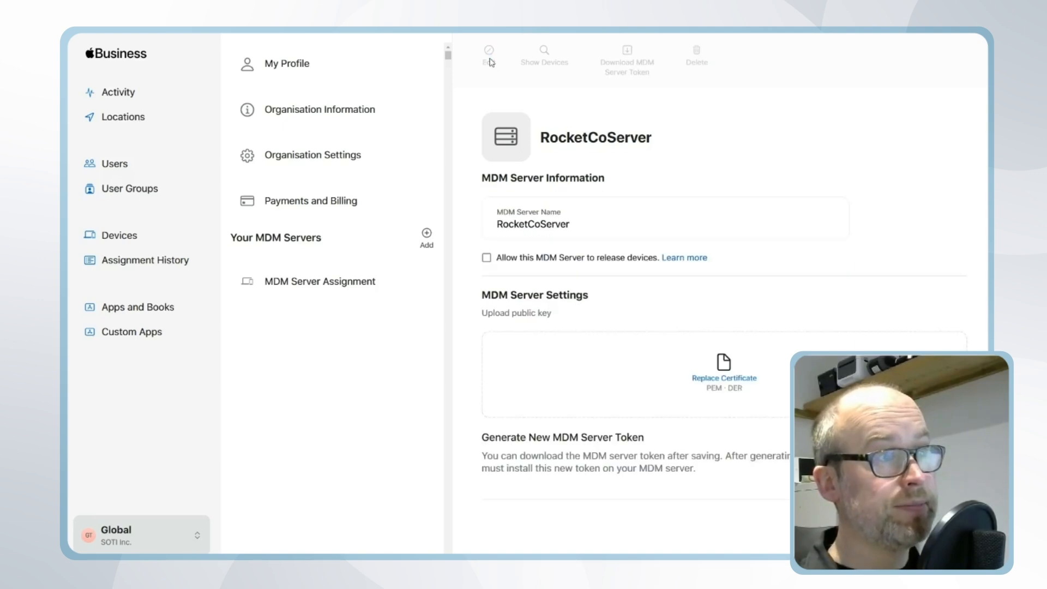
pyautogui.moveTo(752, 384)
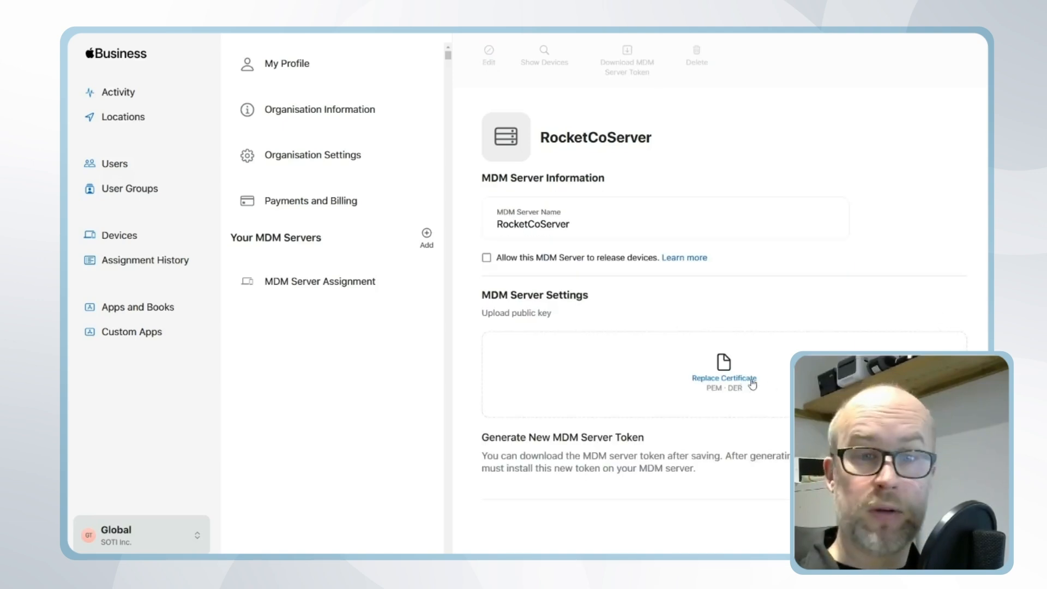